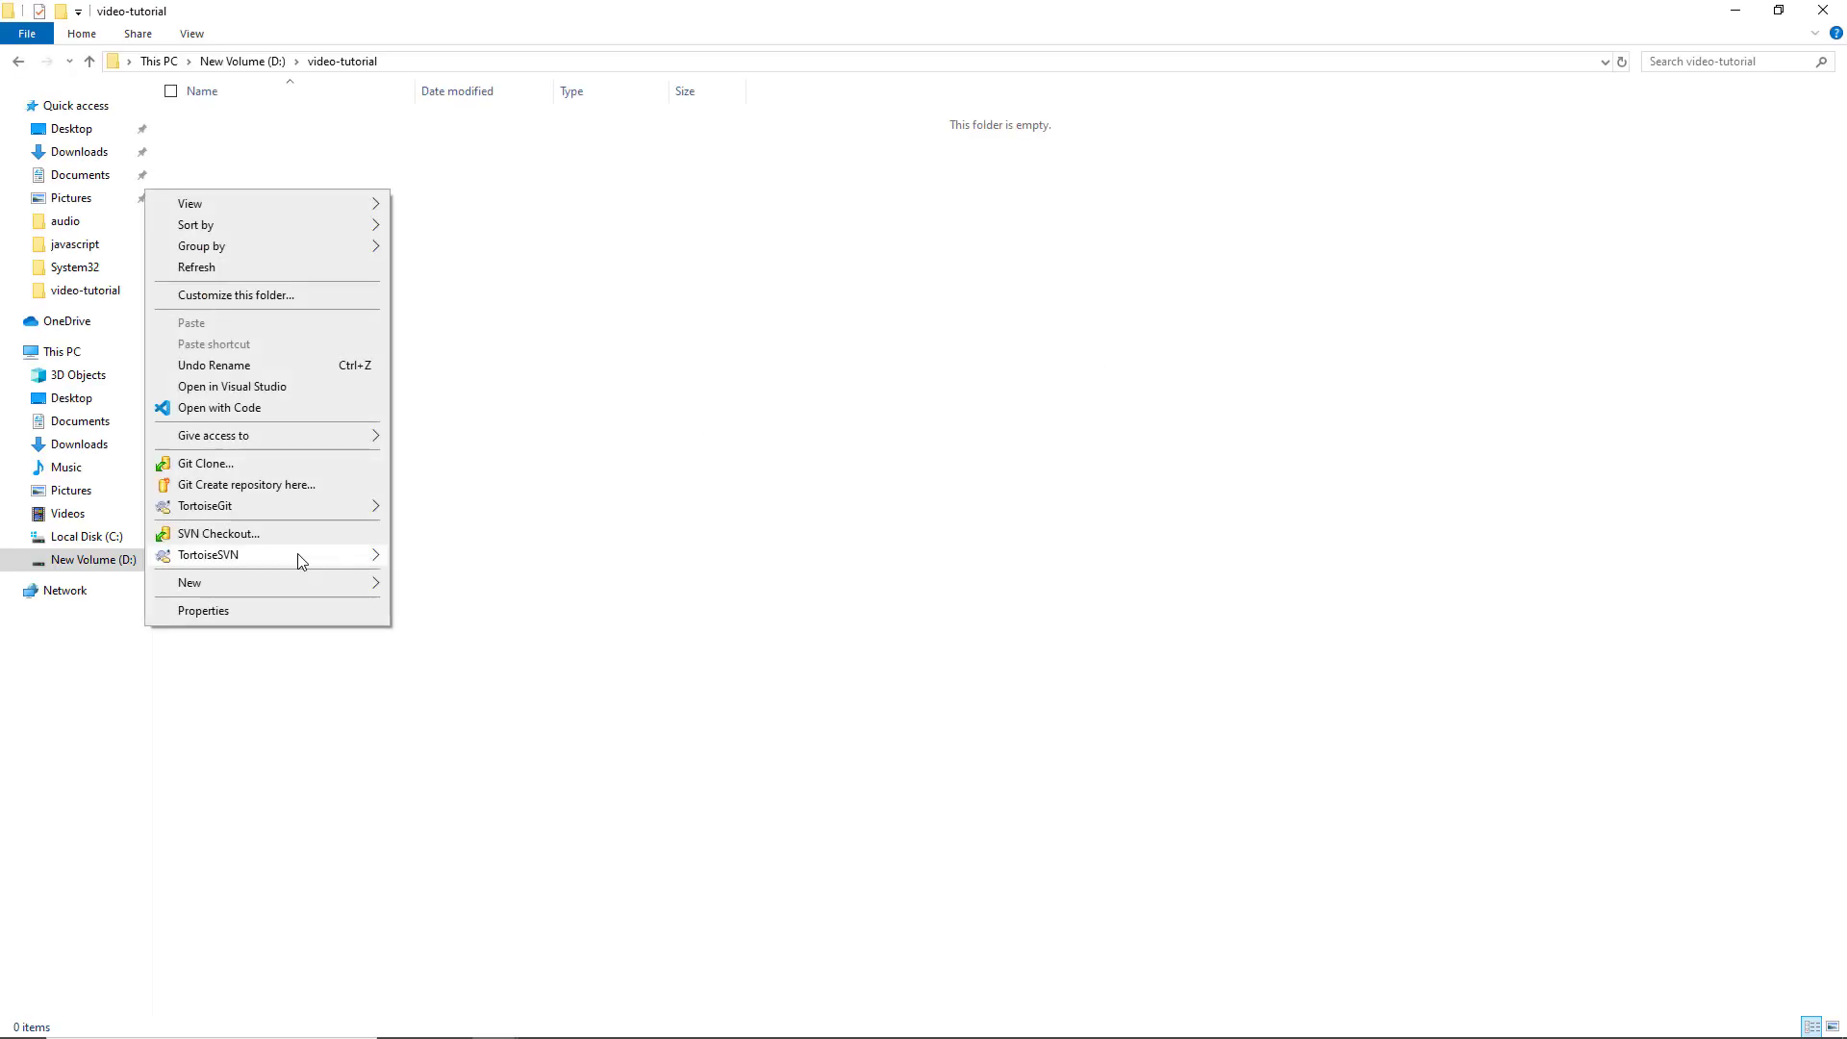
Step: Create a js-report-viewer folder inside video-tutorial and launch it in Visual Studio Code
{"action": "left_click", "coordinate": [189, 581]}
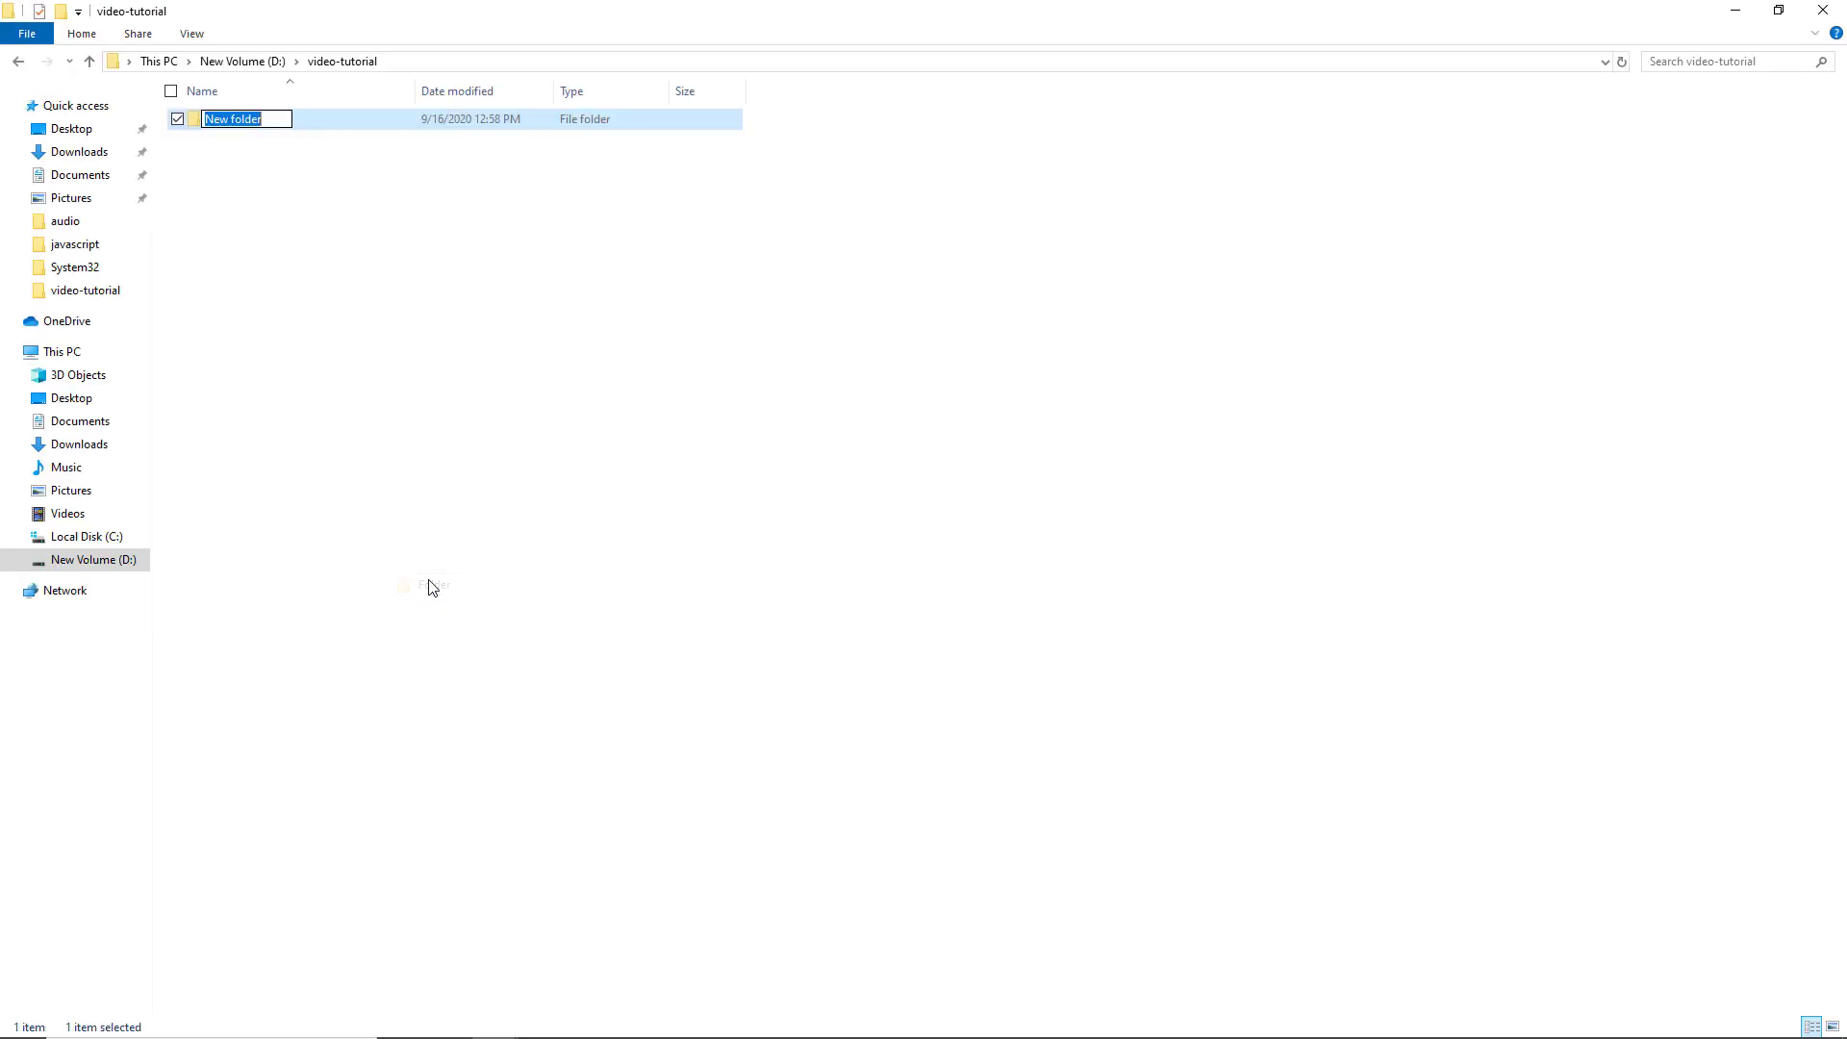
{"action": "type", "text": "js-report-viewer"}
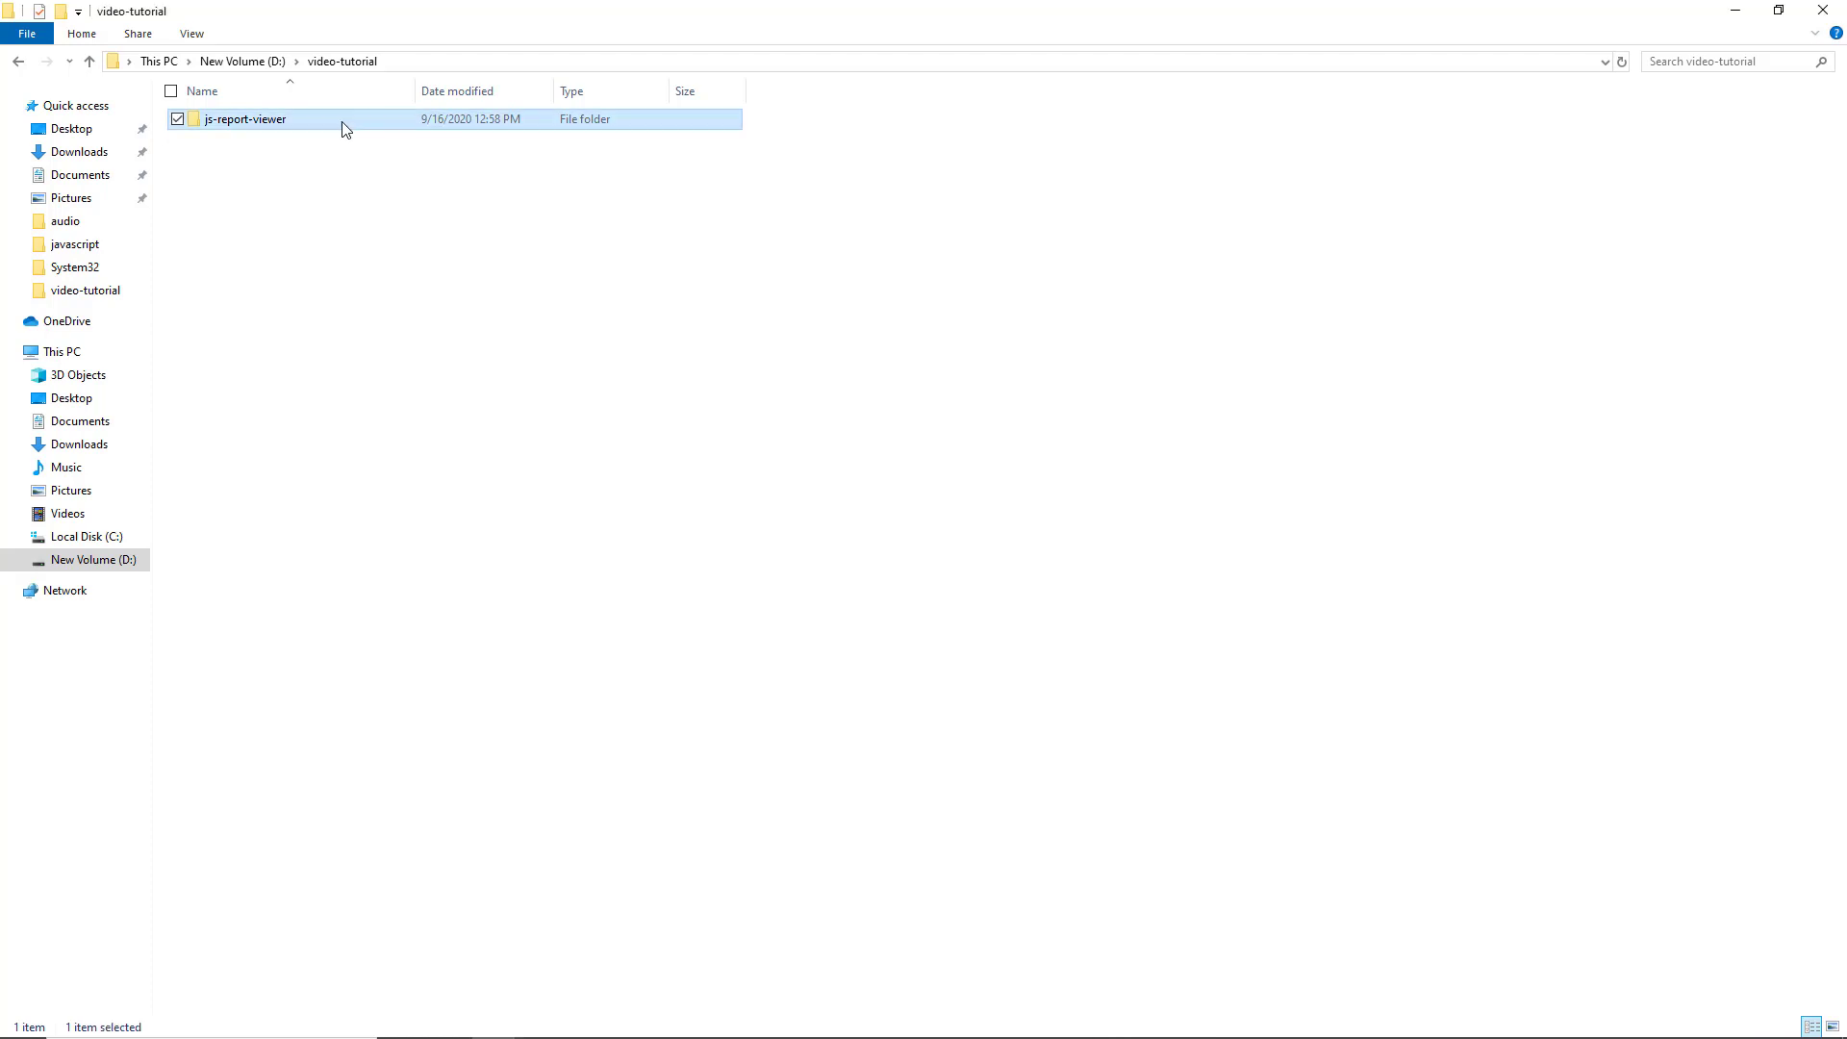
{"action": "right_click", "coordinate": [244, 119]}
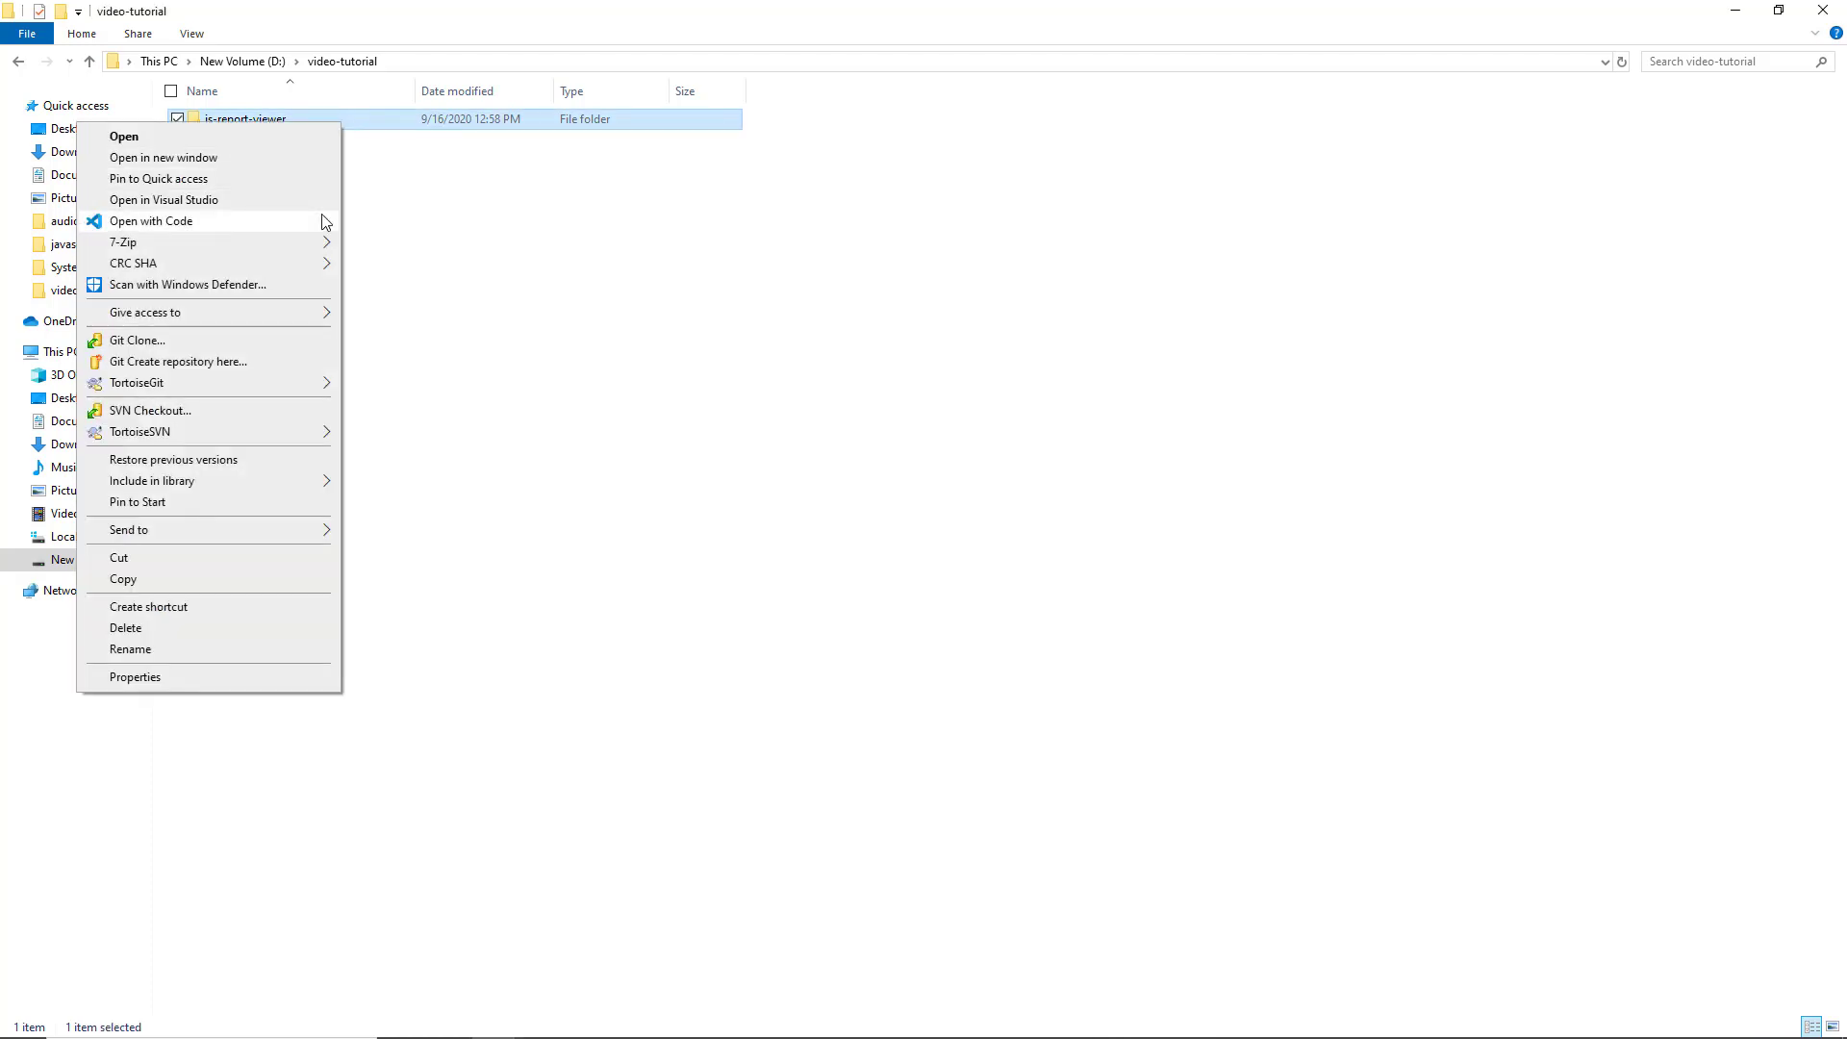
{"action": "left_click", "coordinate": [150, 221]}
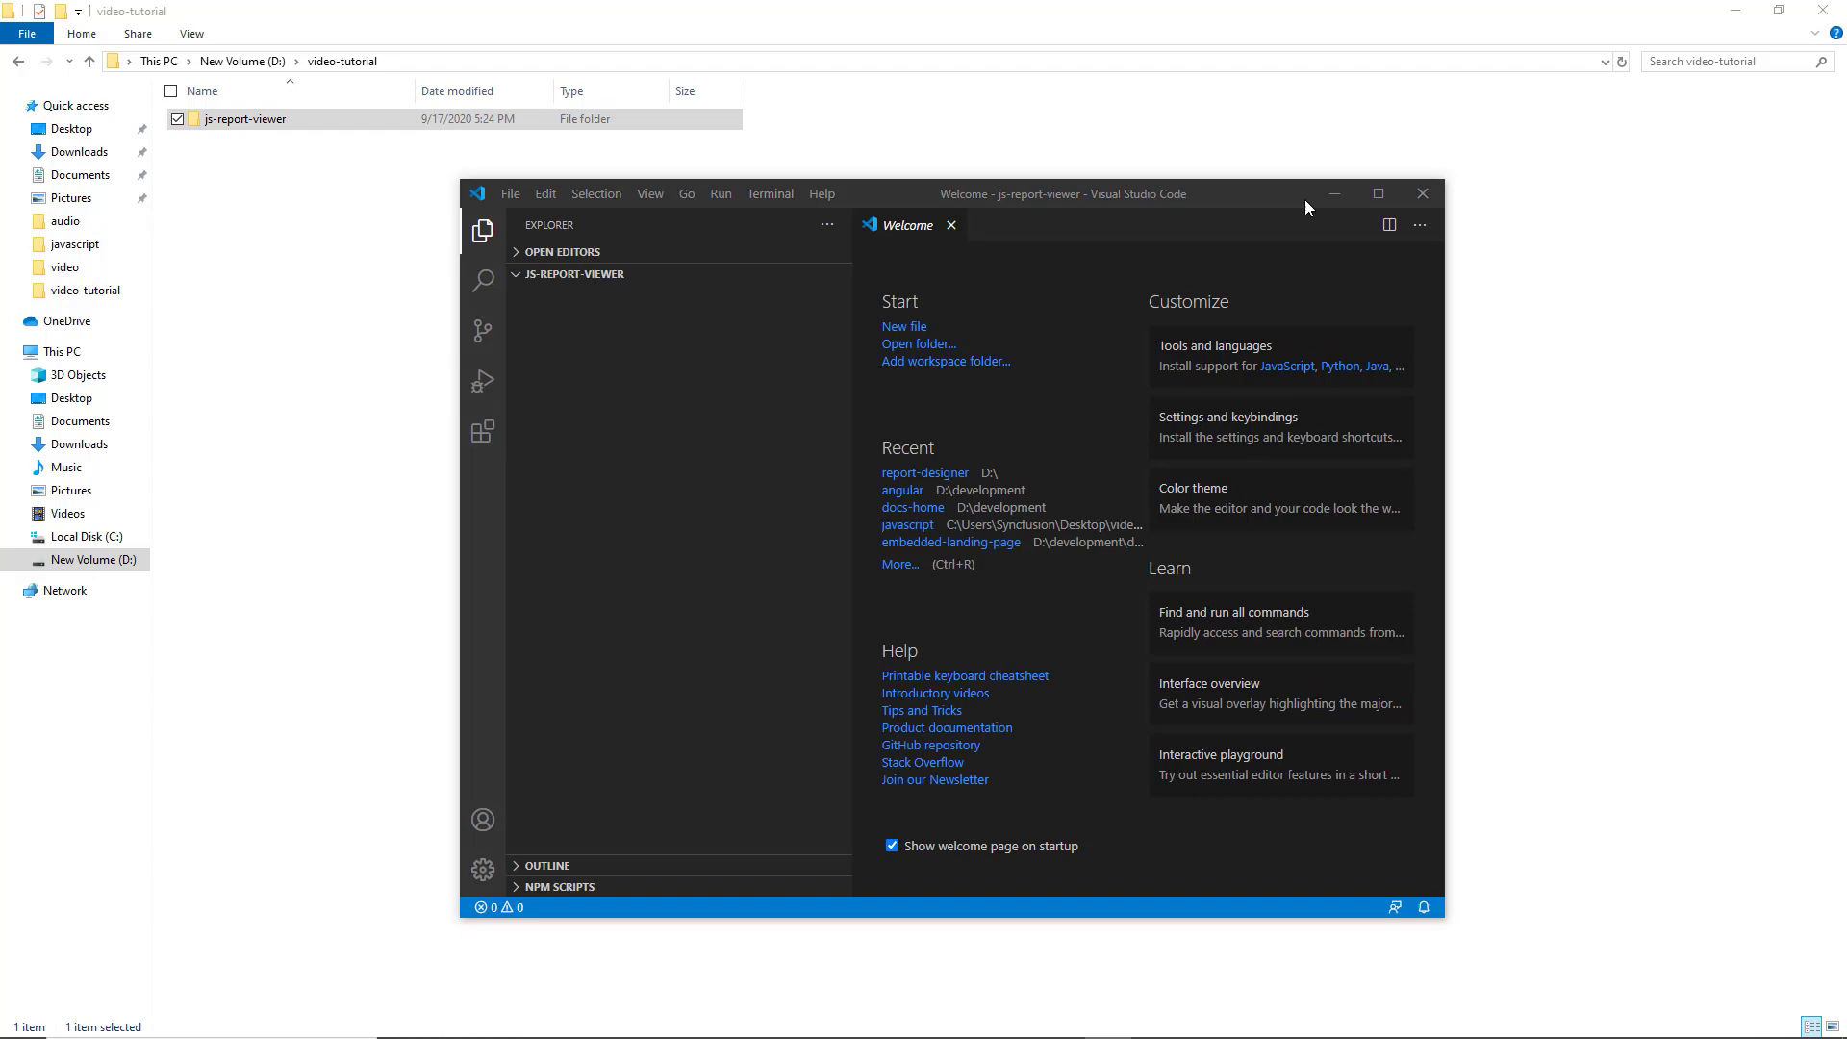
Step: Maximize the VS Code window showing the empty js-report-viewer project
{"action": "left_click", "coordinate": [1377, 192]}
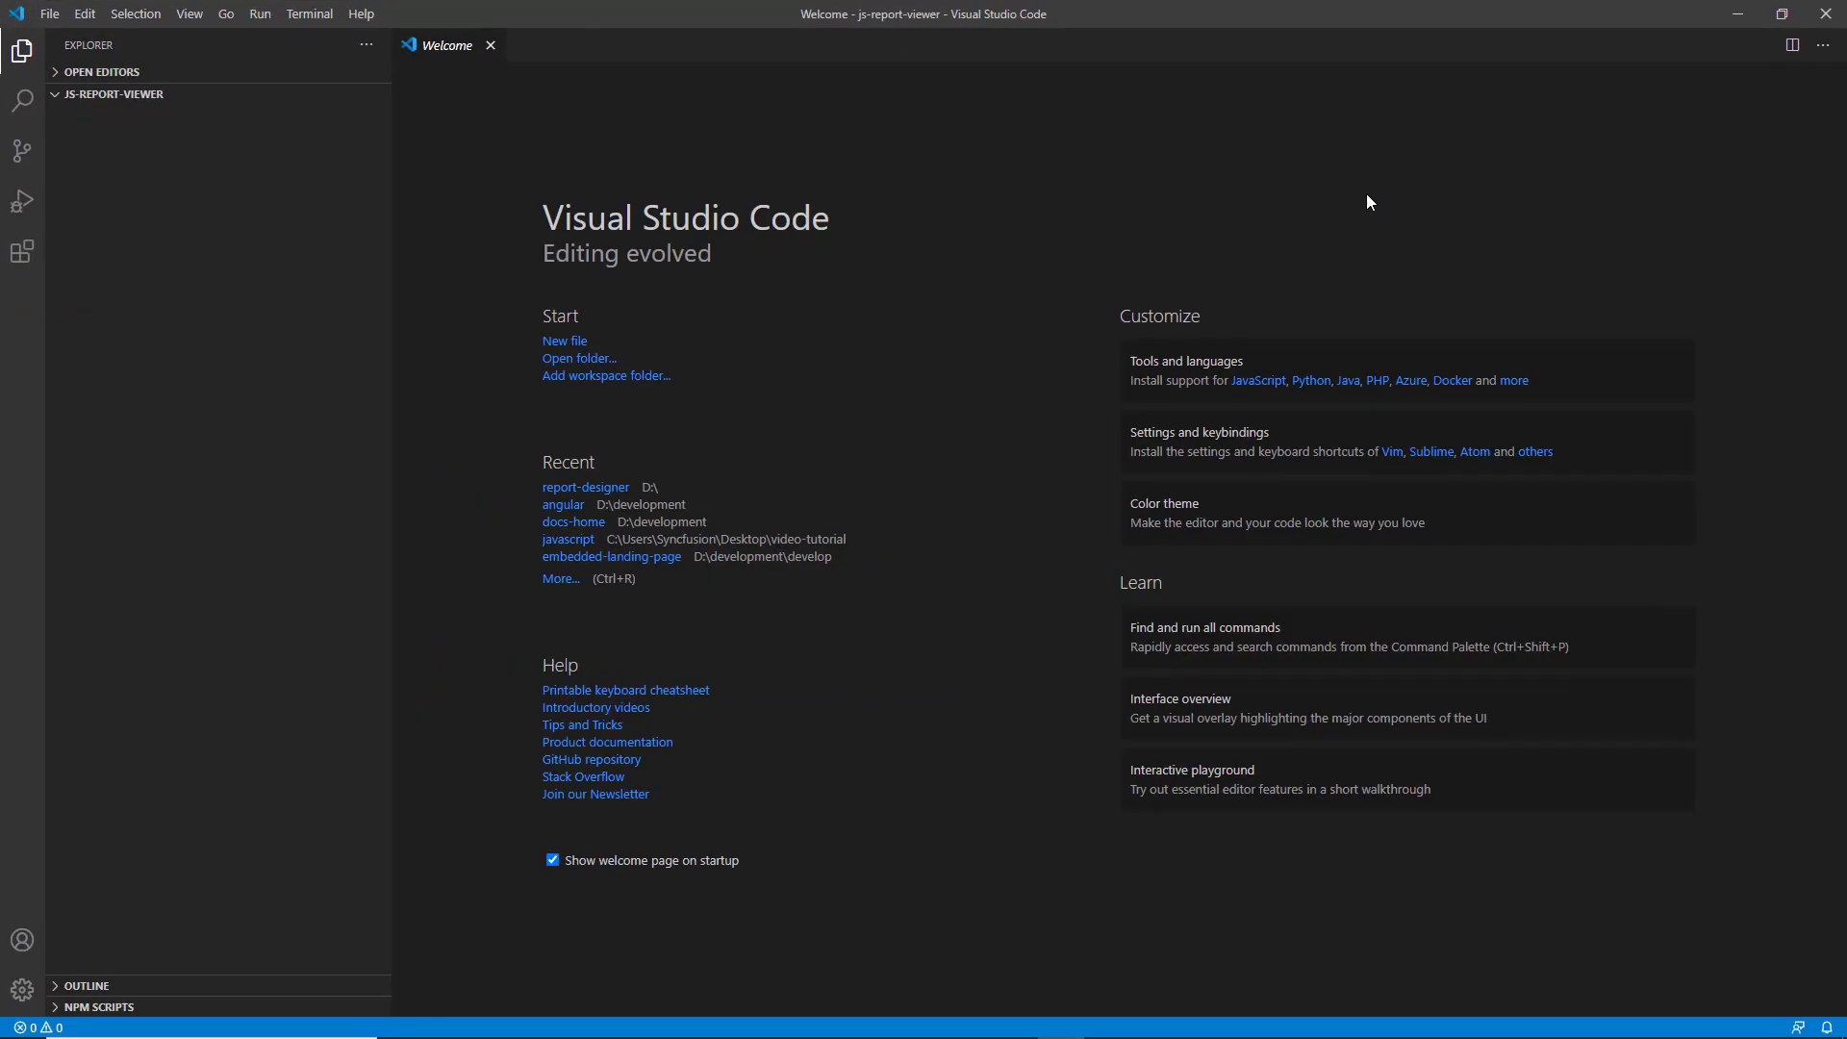
{"action": "left_click", "coordinate": [296, 95]}
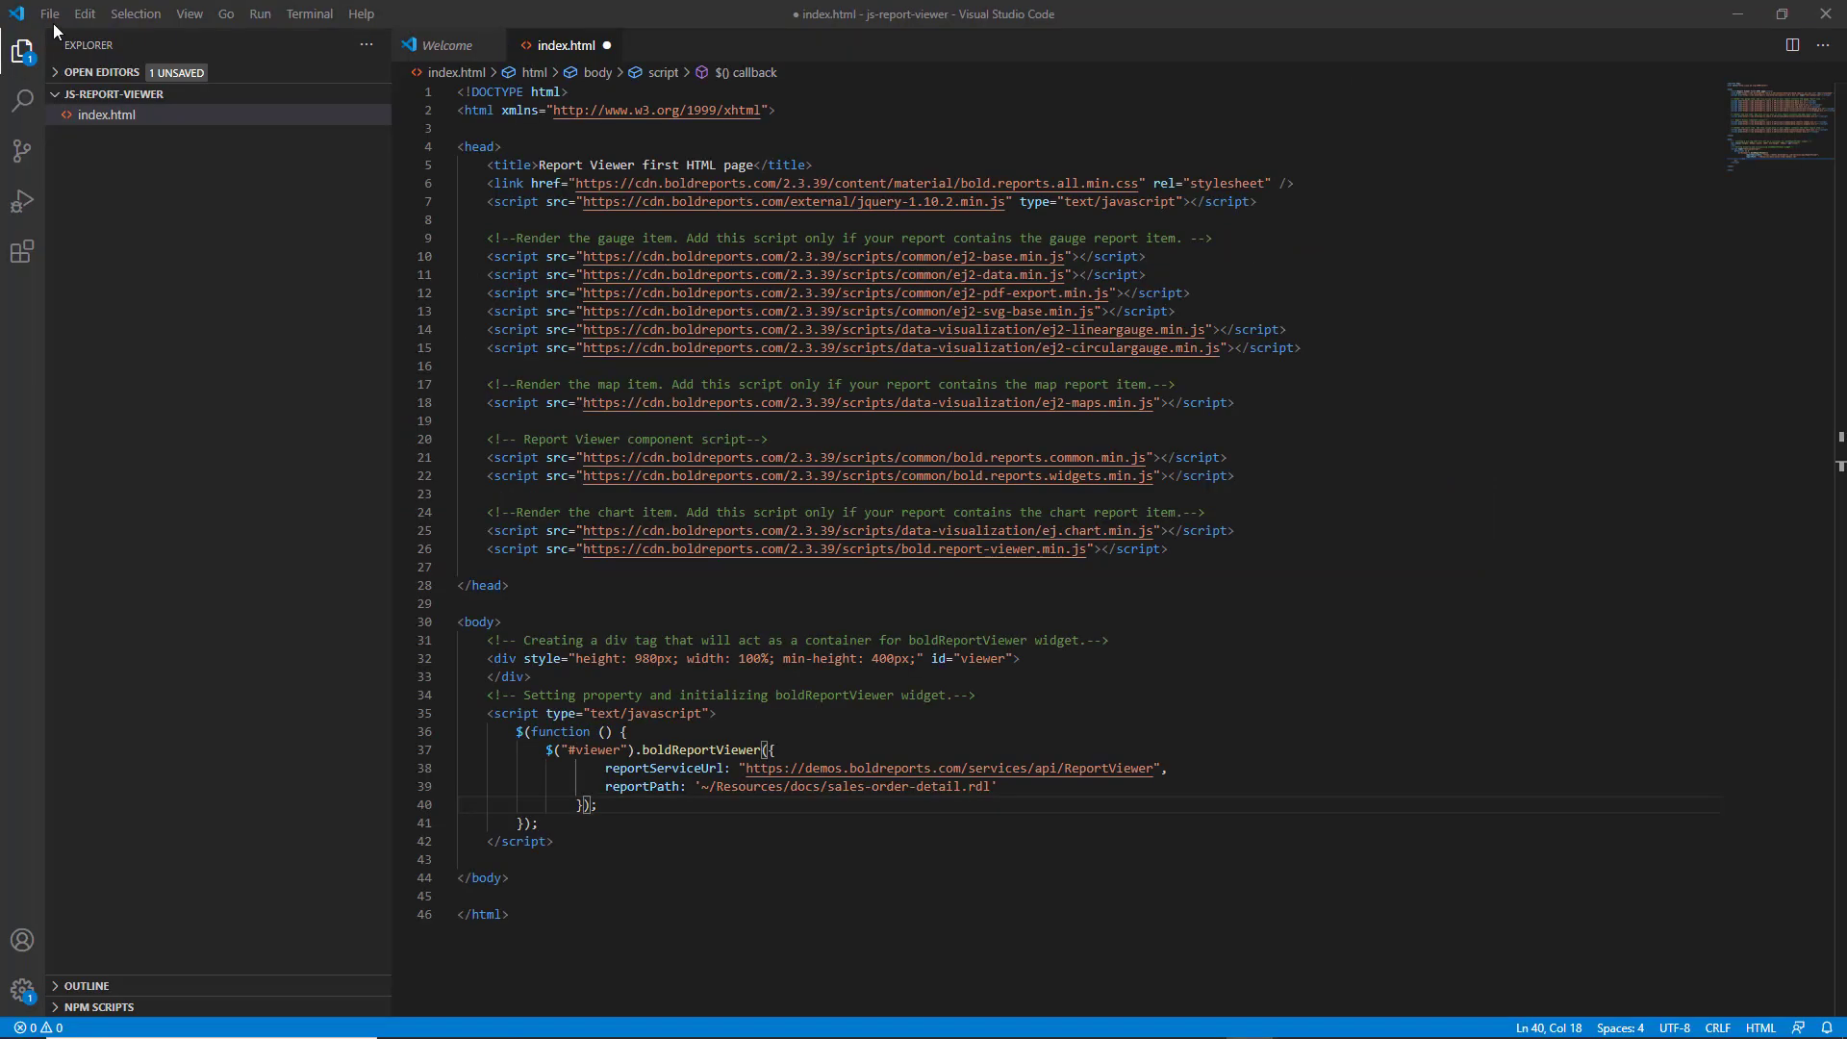
Step: Save index.html with the boldReportViewer initialization, service URL and report path
{"action": "left_click", "coordinate": [106, 114]}
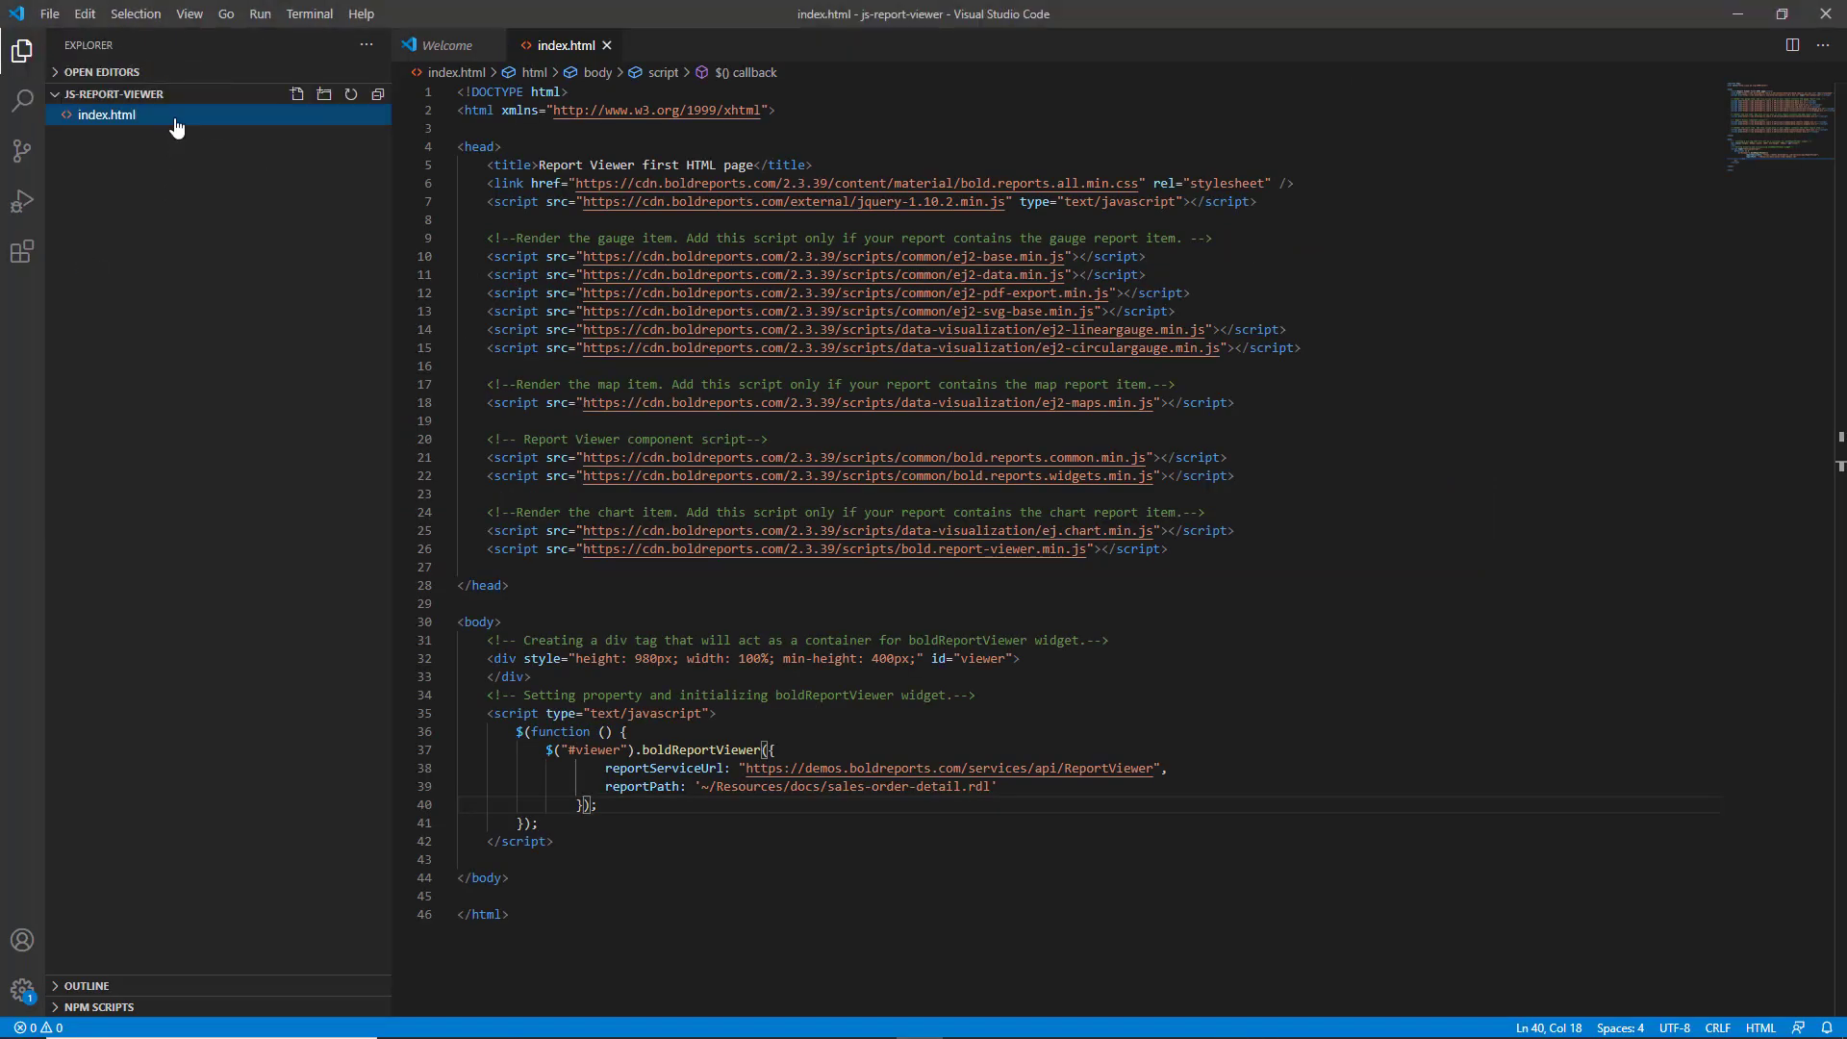